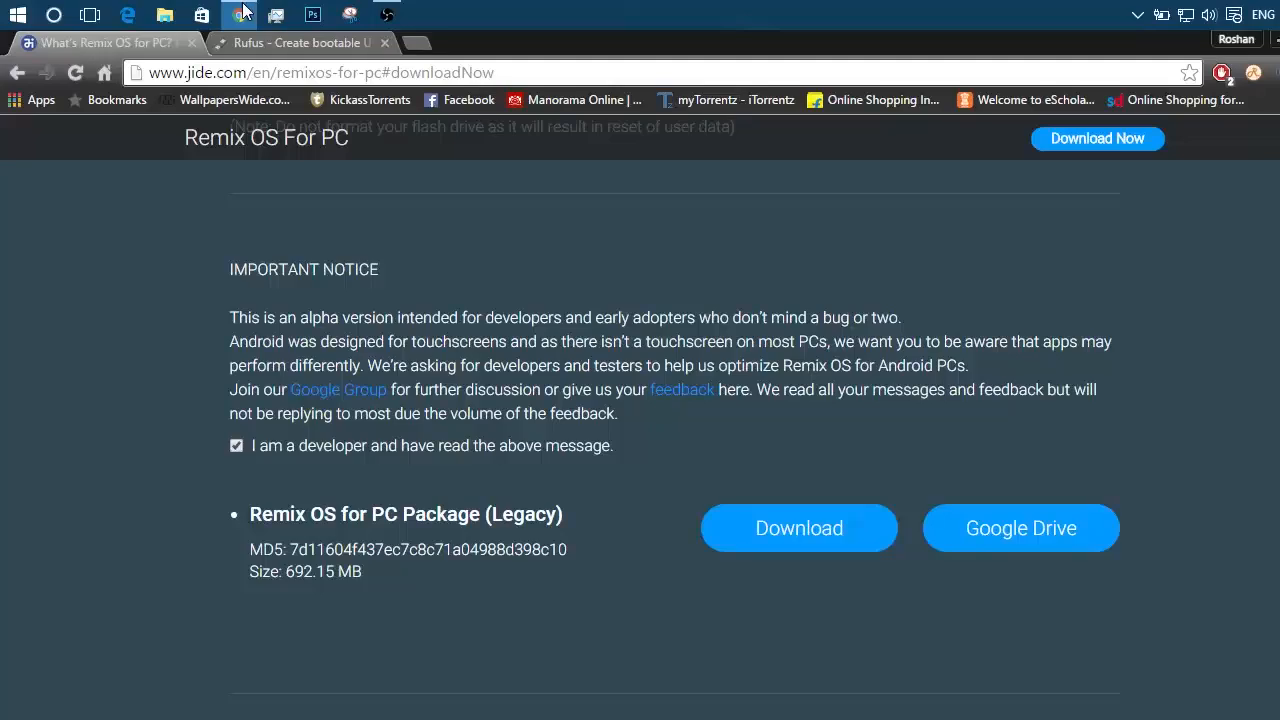
- Review the Rufus website alongside the Remix OS download before returning to the desktop
left_click(300, 42)
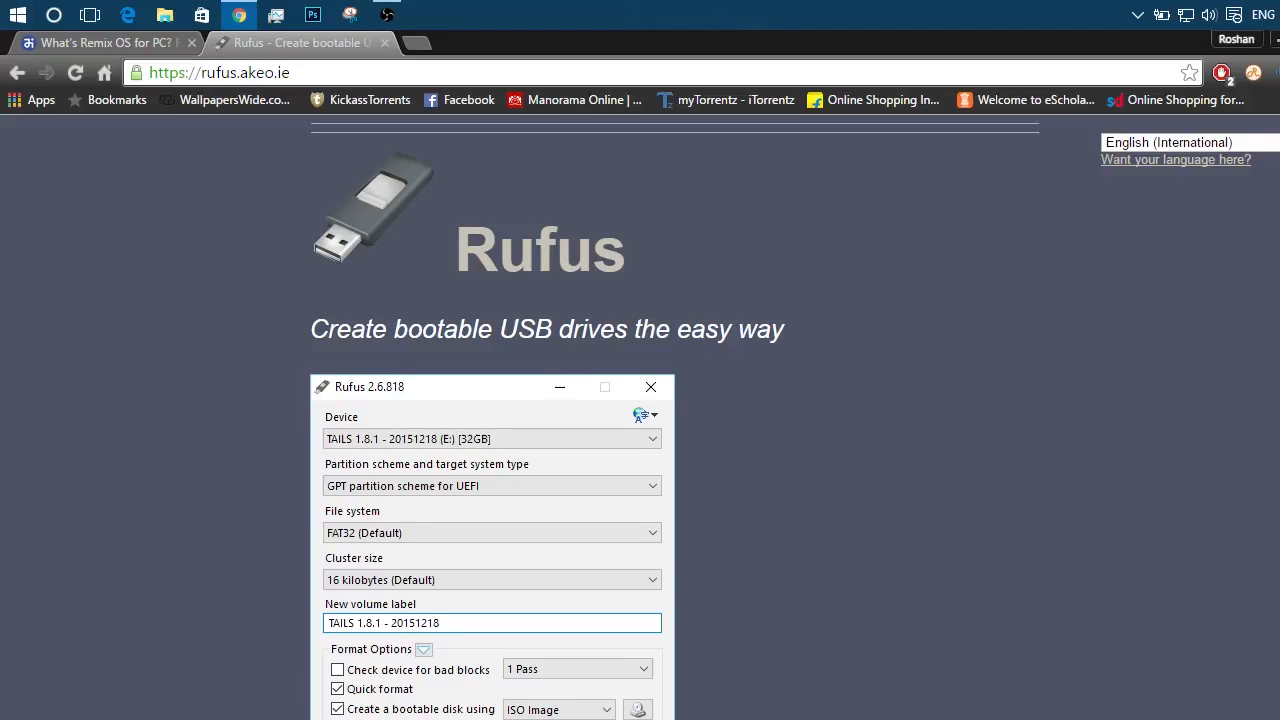
scroll("down", 3)
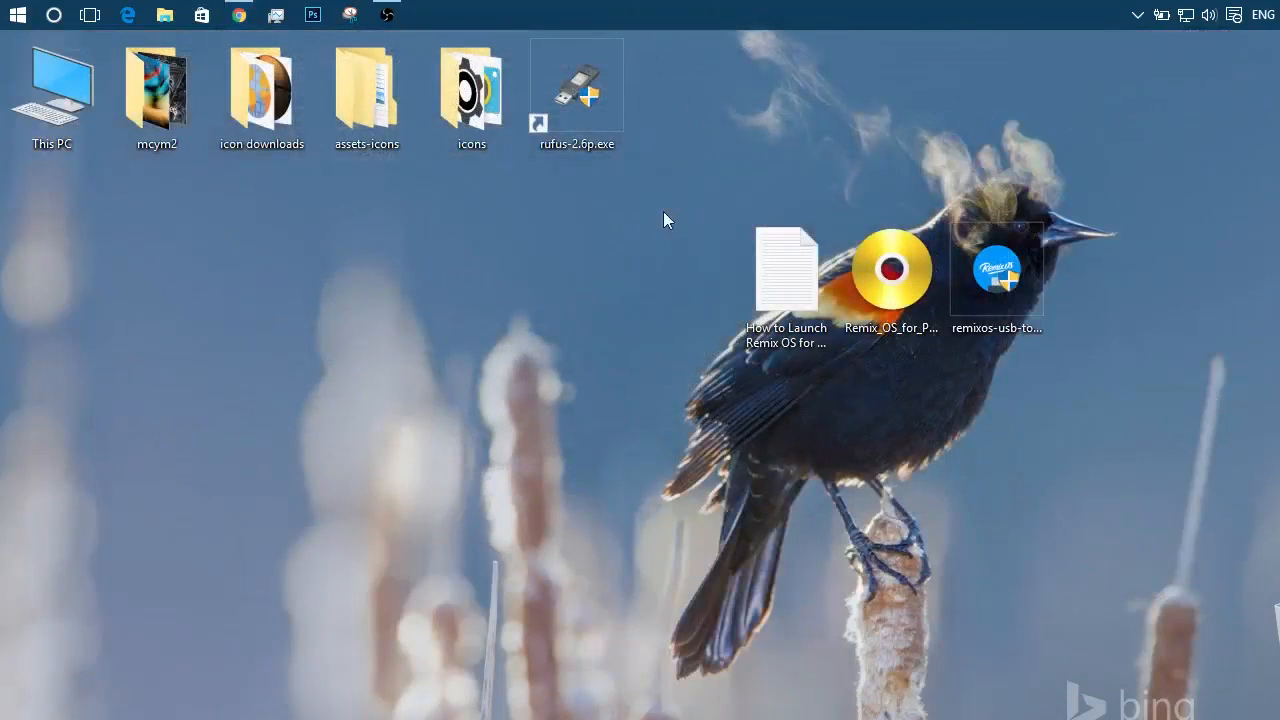
- In Rufus, keep MBR for BIOS or UEFI, label the 16GB SanDisk drive PROTOCOL, and choose ISO Image boot
double_click(576, 84)
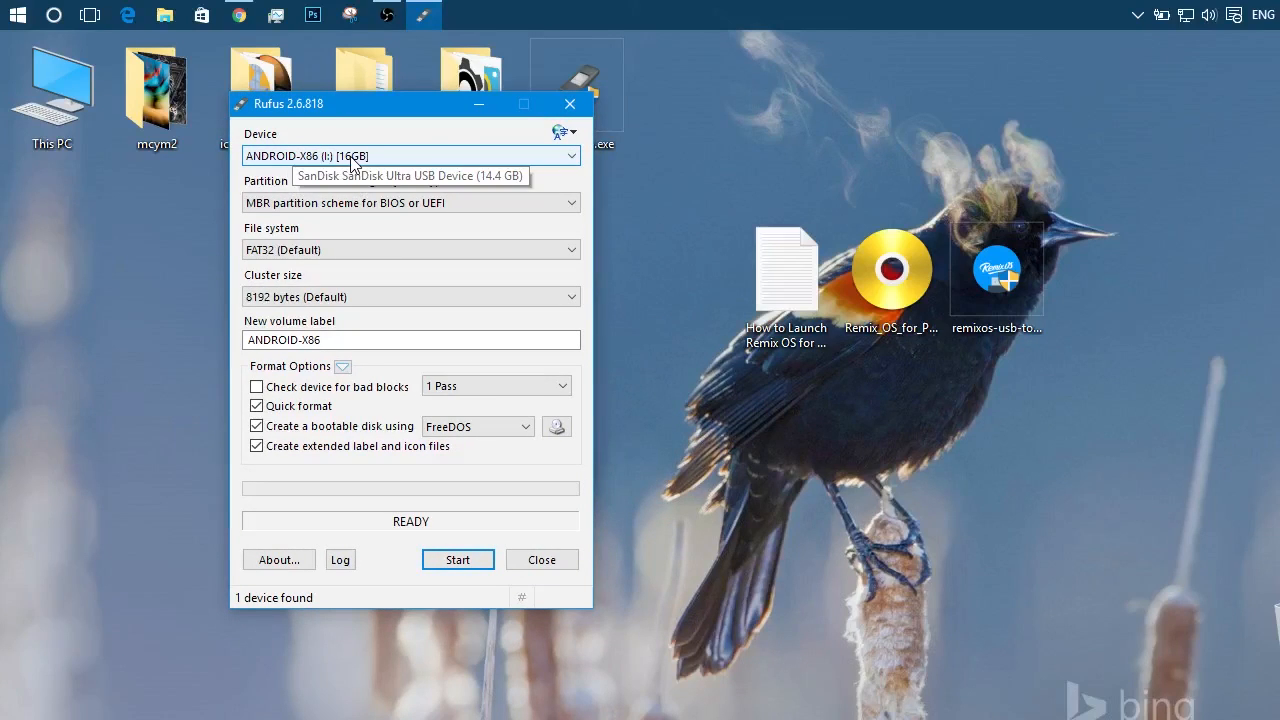
left_click(410, 202)
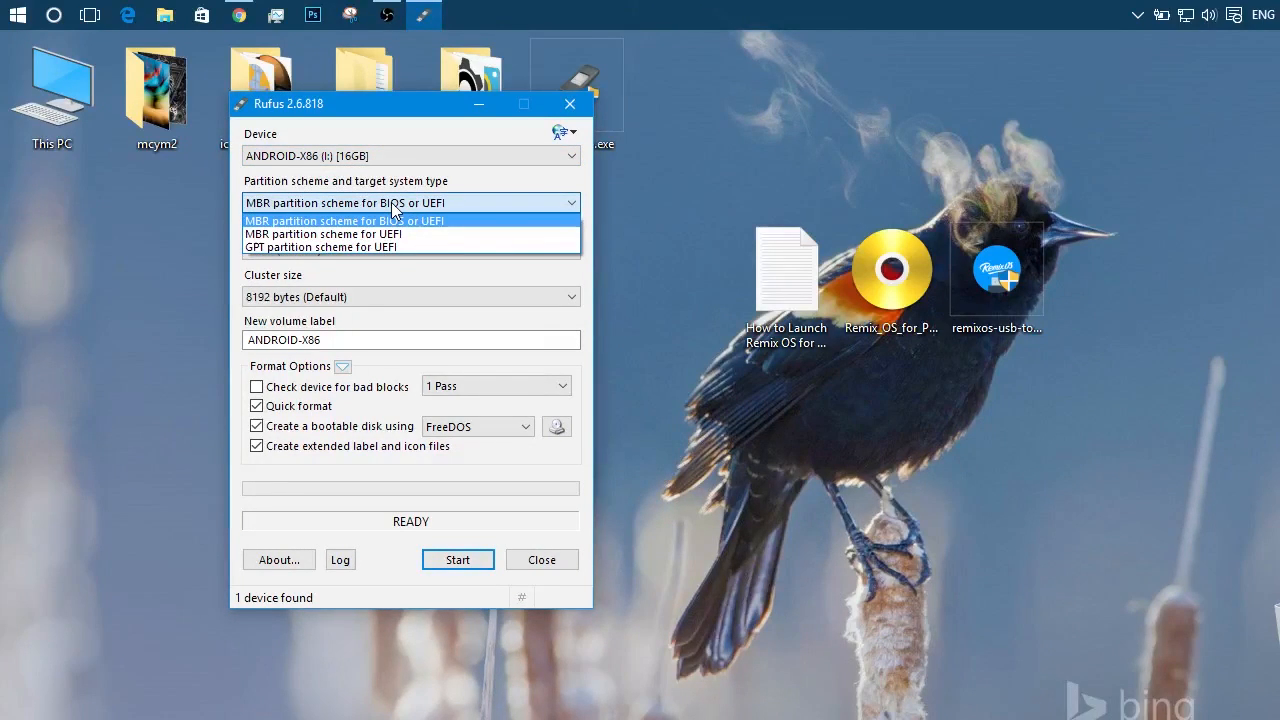
left_click(344, 202)
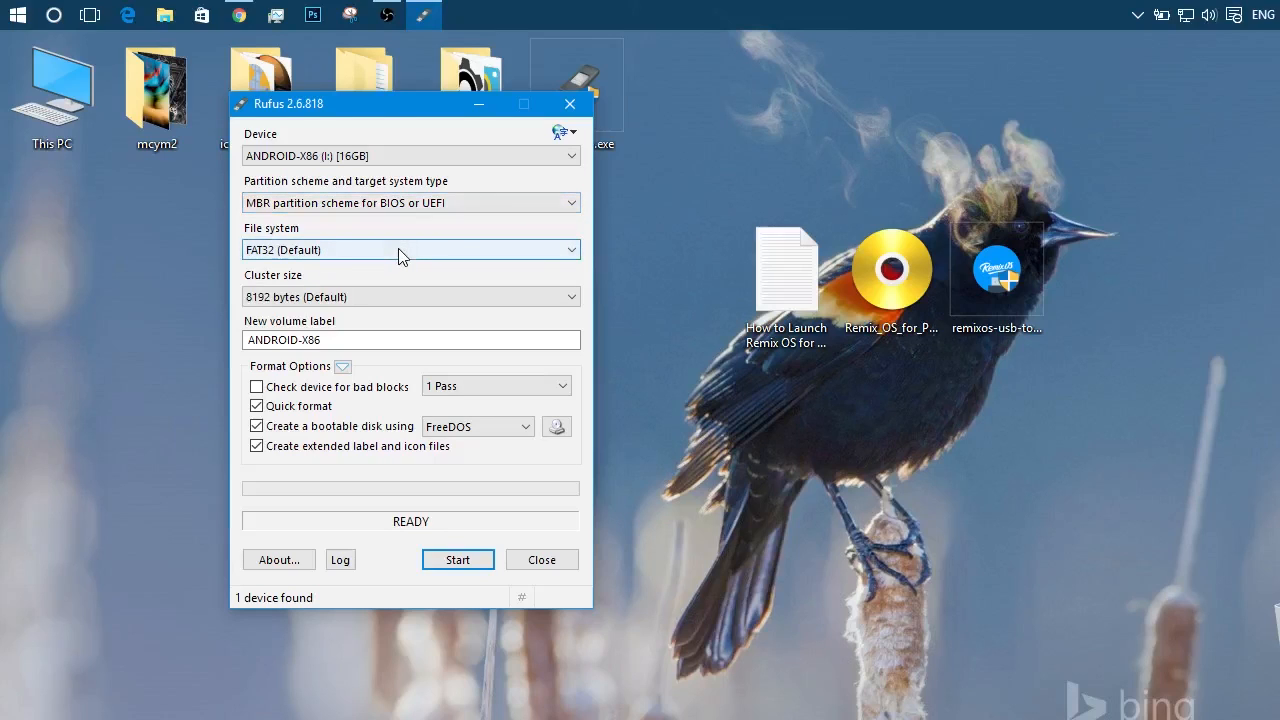
type("PROTOCOL")
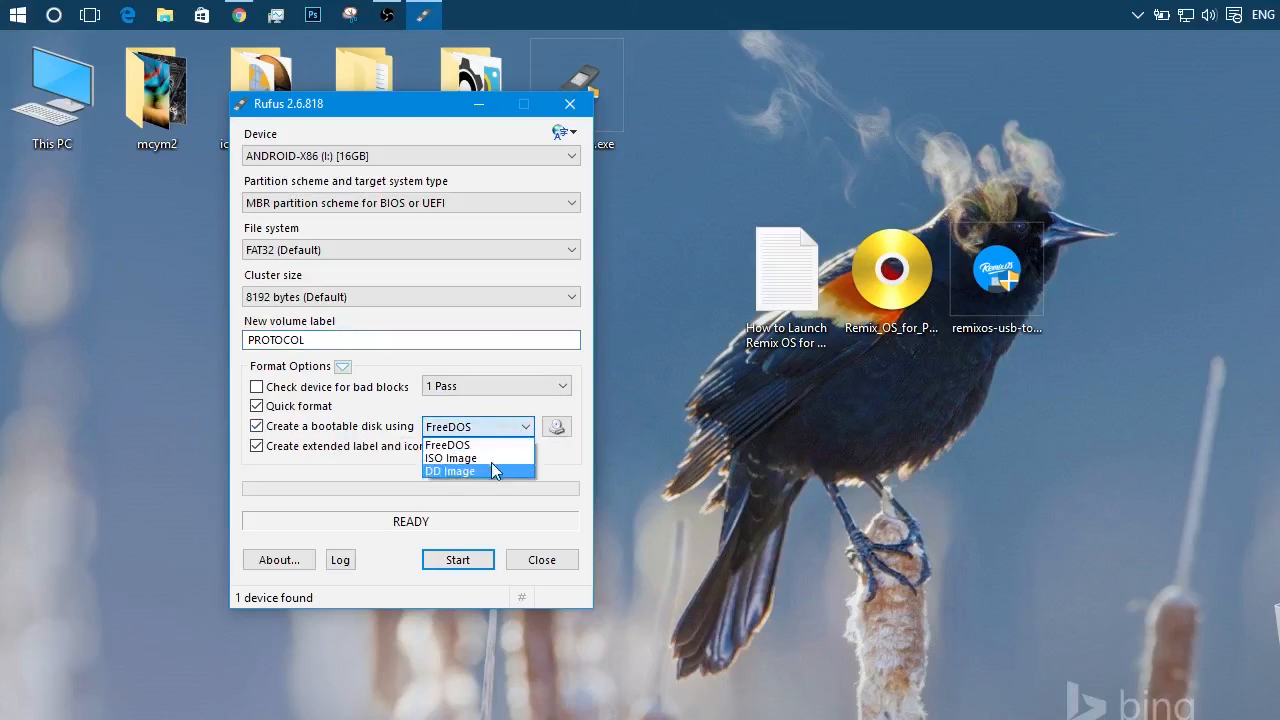
left_click(450, 458)
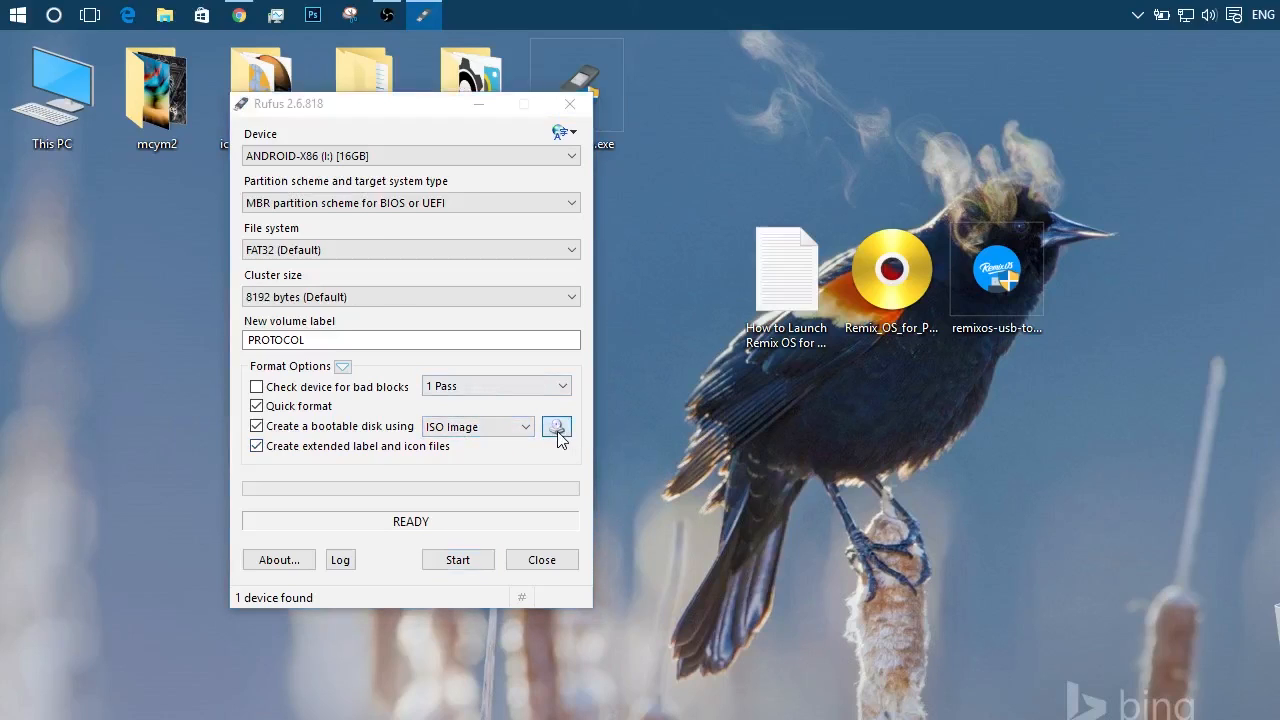
- Load the Remix OS for PC ISO and start writing in ISO image mode, accepting the data-loss warning
left_click(556, 426)
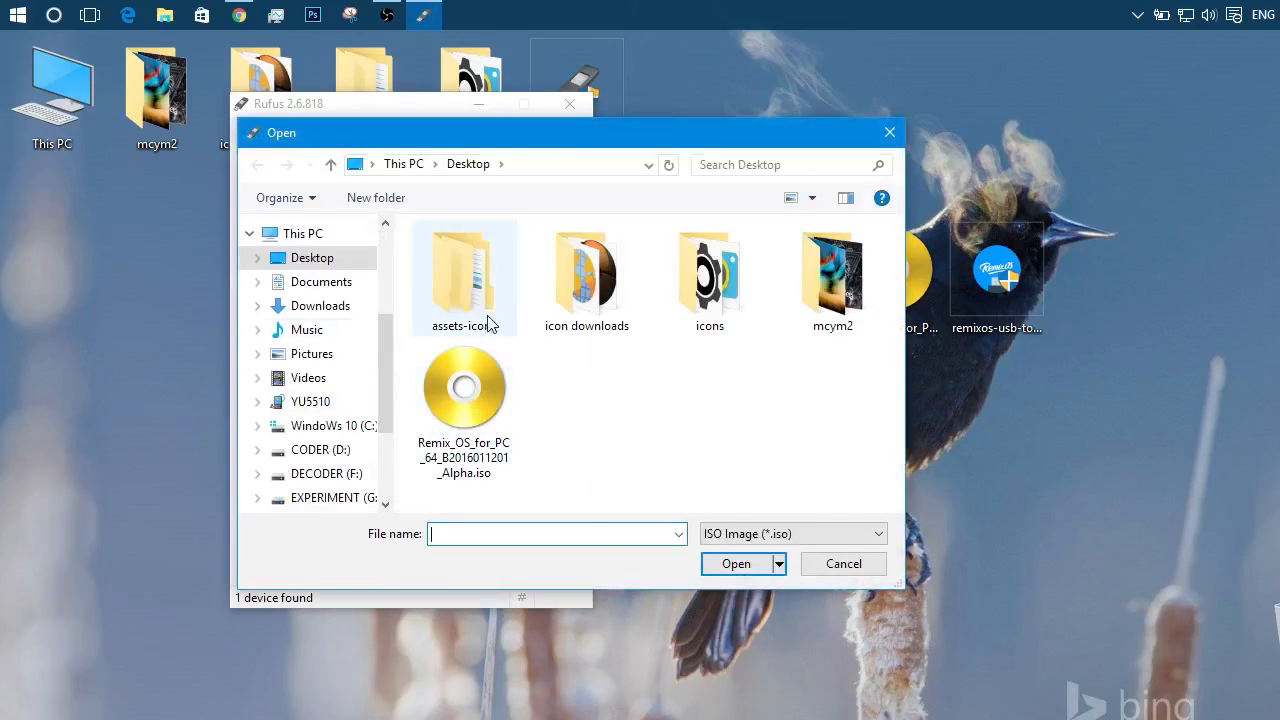
left_click(464, 388)
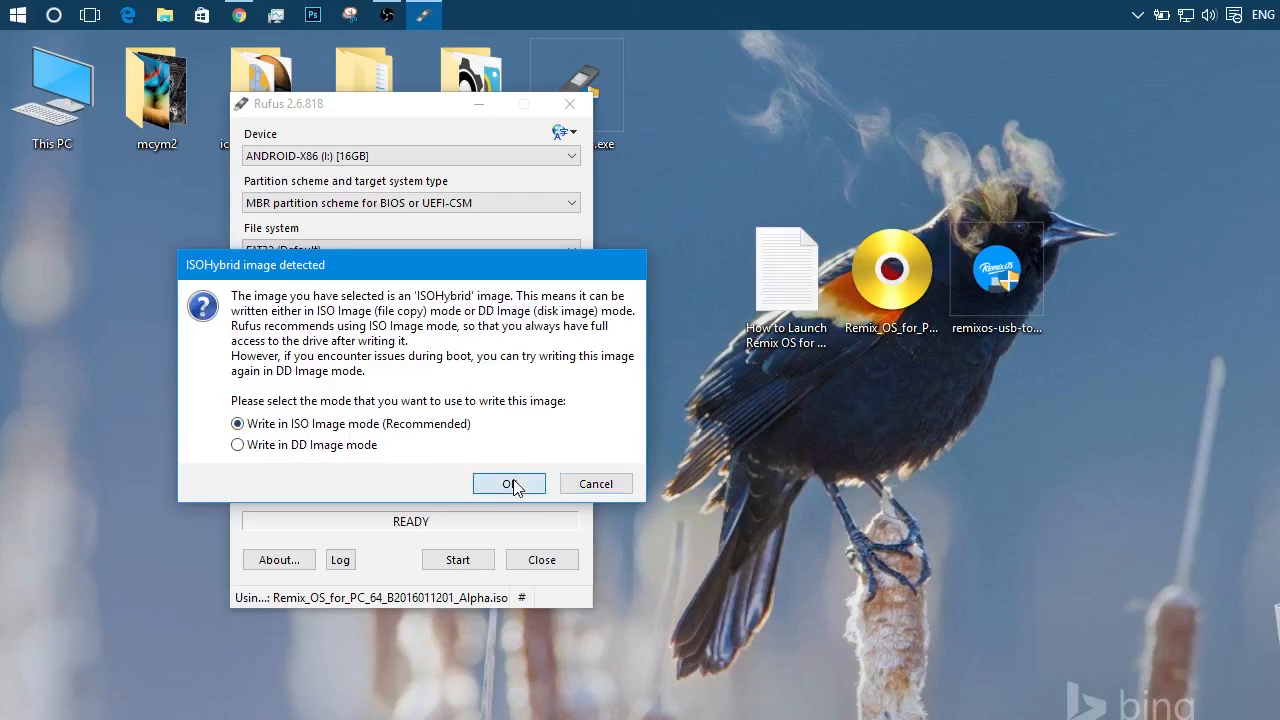
left_click(508, 482)
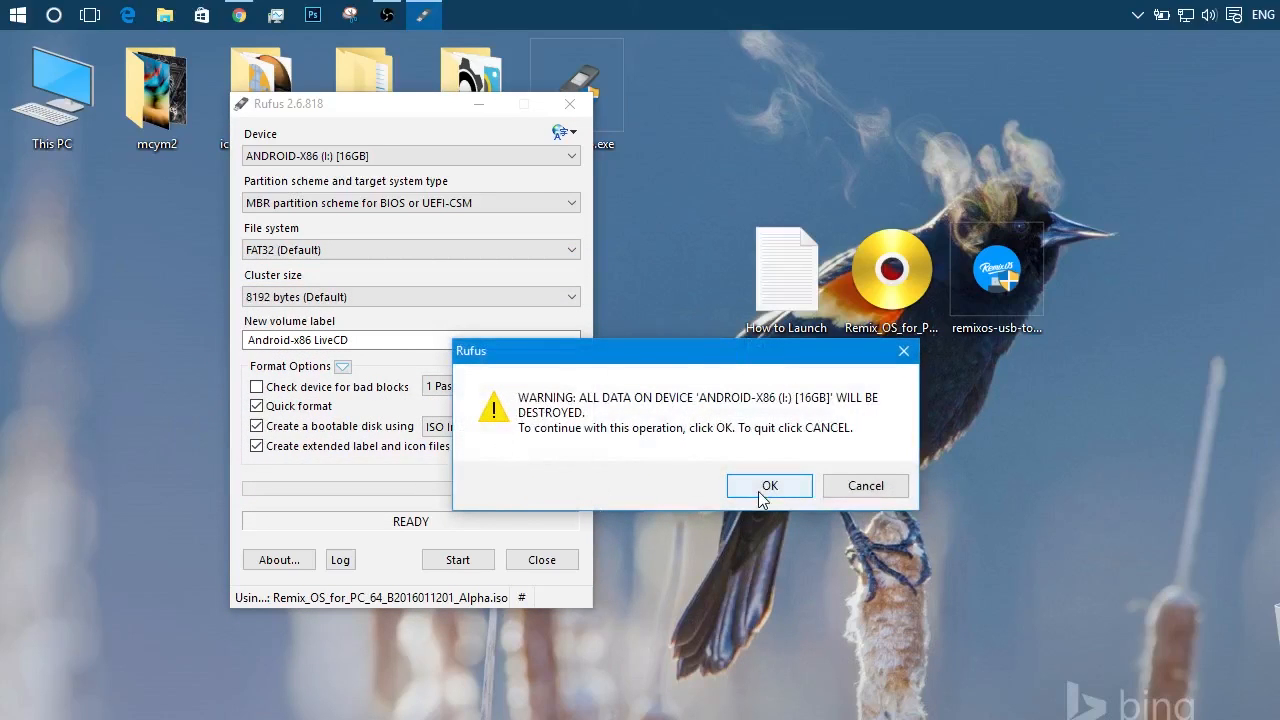
left_click(768, 486)
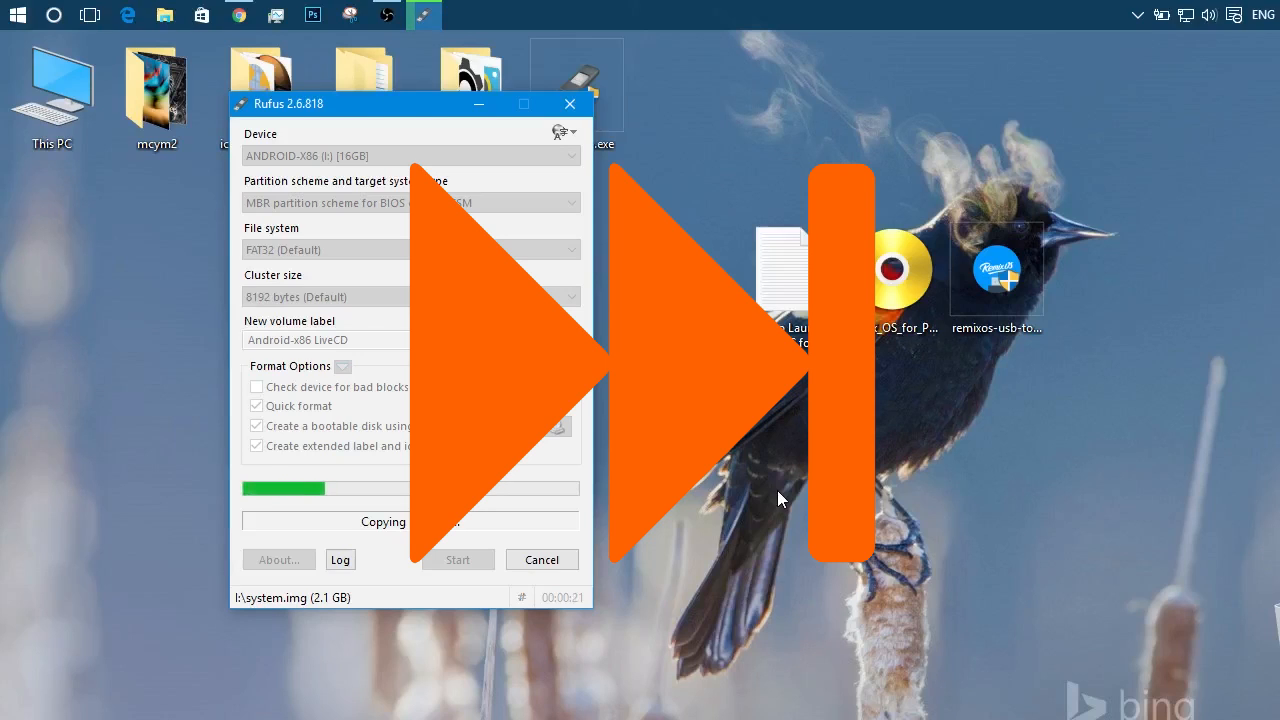
mouse_move(1072, 244)
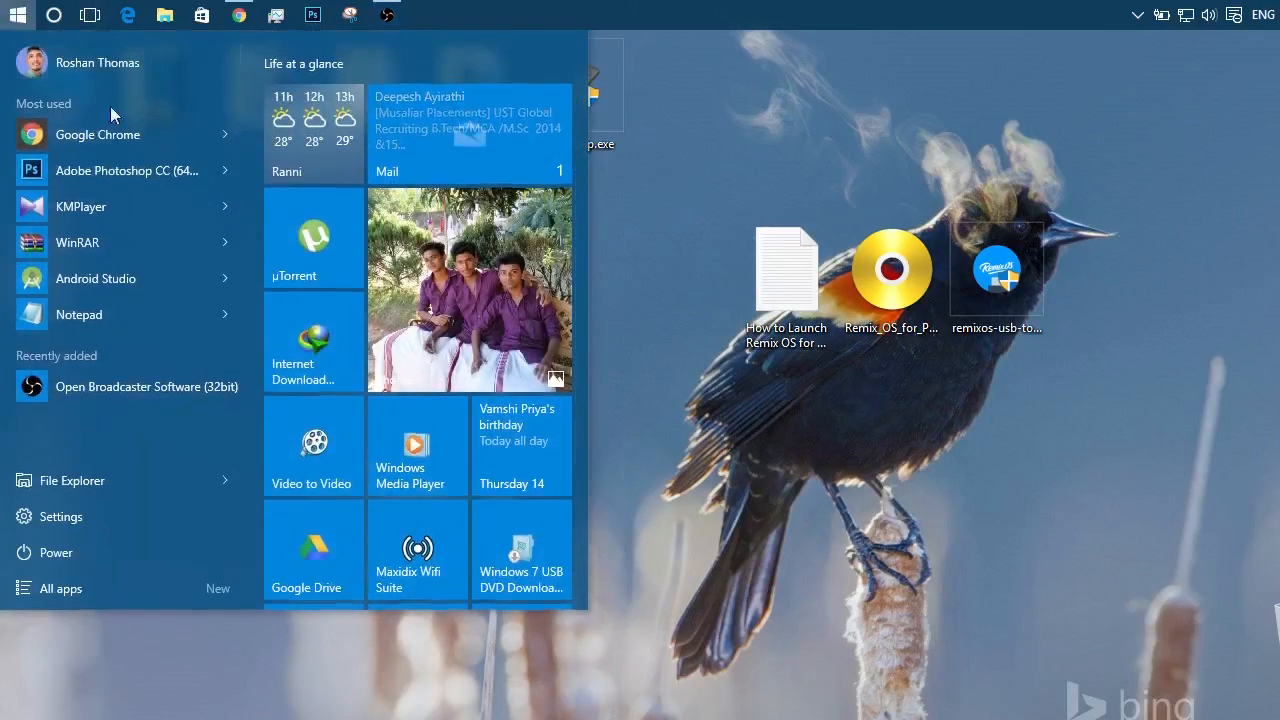
- Shut the PC down from the Start Menu power options to boot from USB
left_click(44, 552)
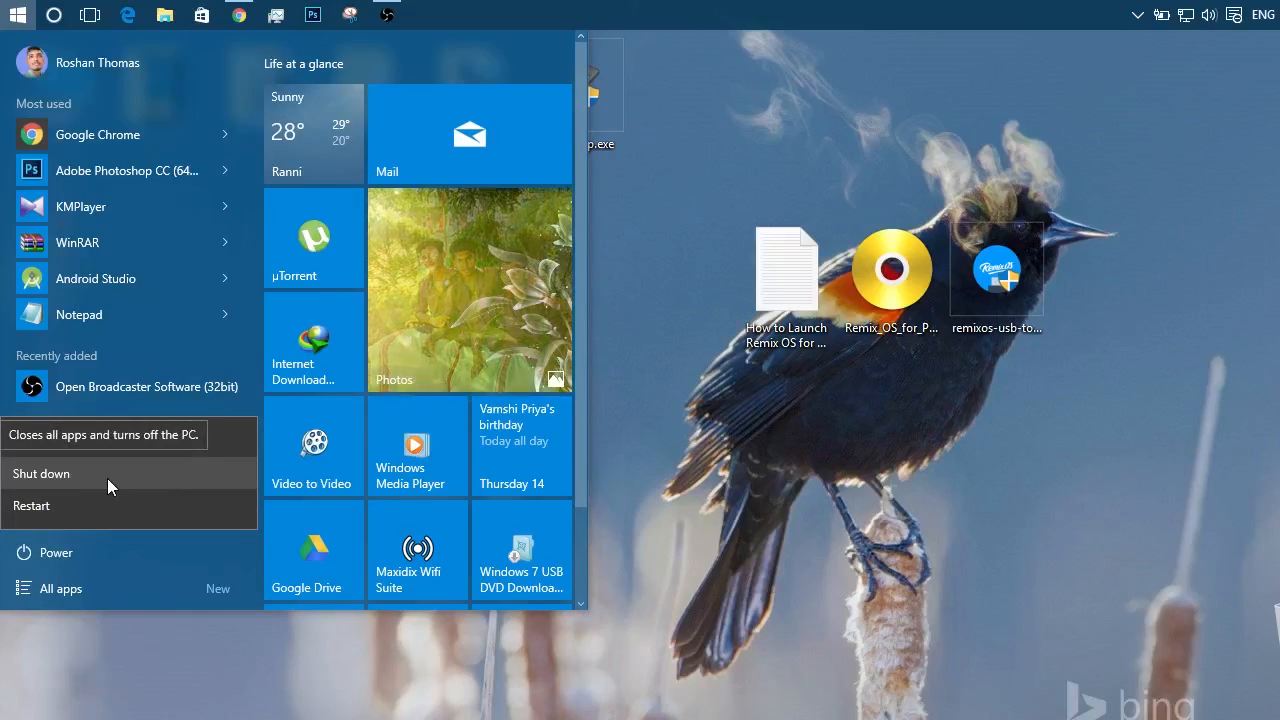
left_click(32, 504)
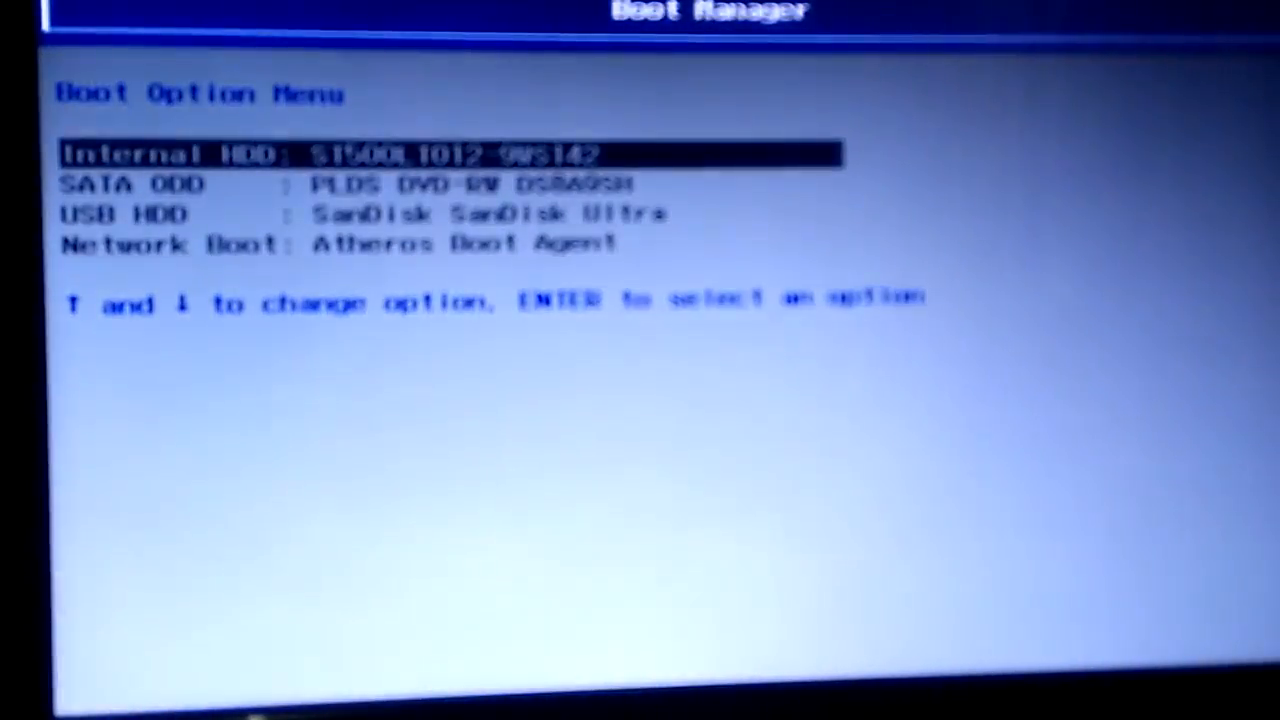
- Select USB HDD: SanDisk SanDisk Ultra in Boot Manager and boot from it
key("down")
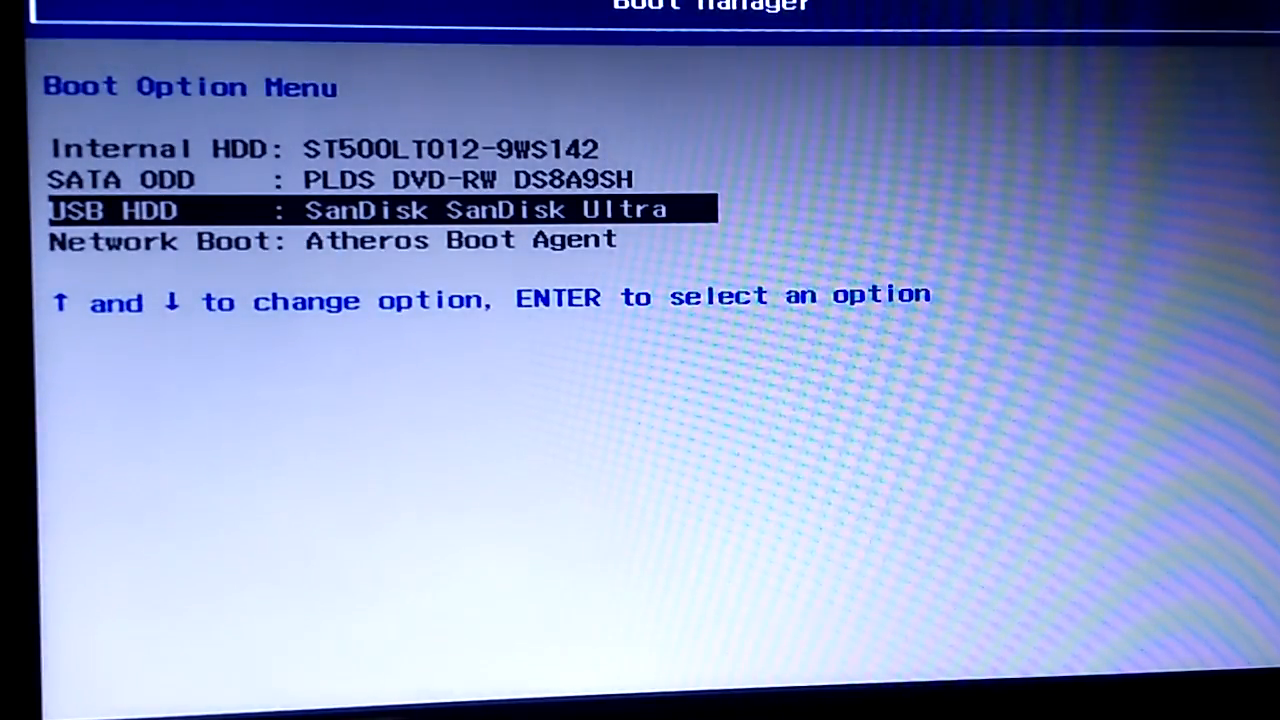
key("enter")
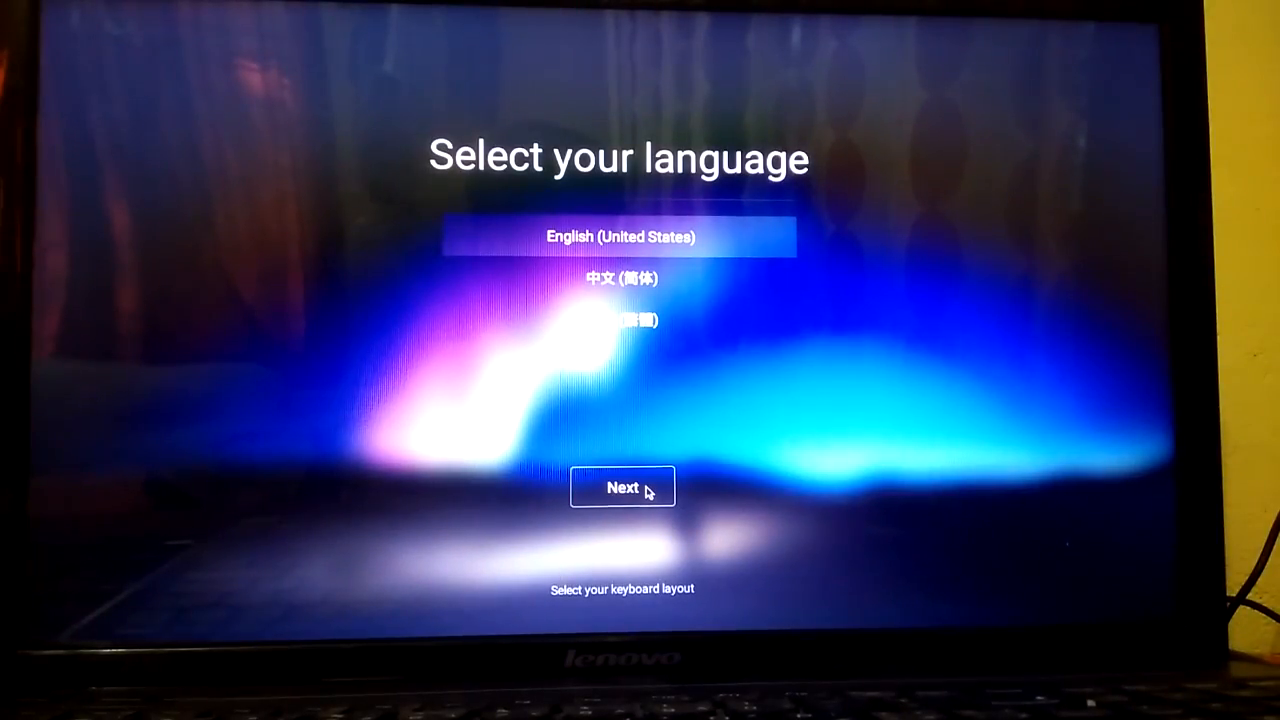
- Continue with English (United States), accept the user agreement, and start Remix OS to its desktop
left_click(622, 488)
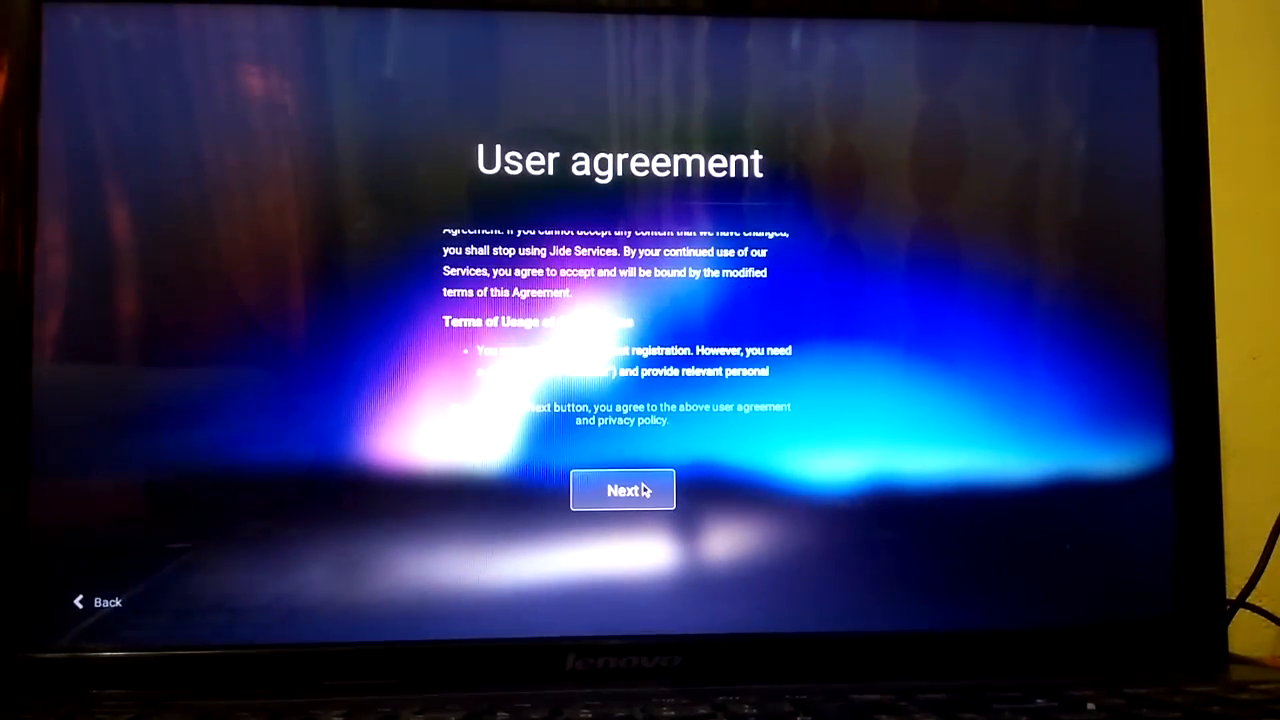
left_click(624, 488)
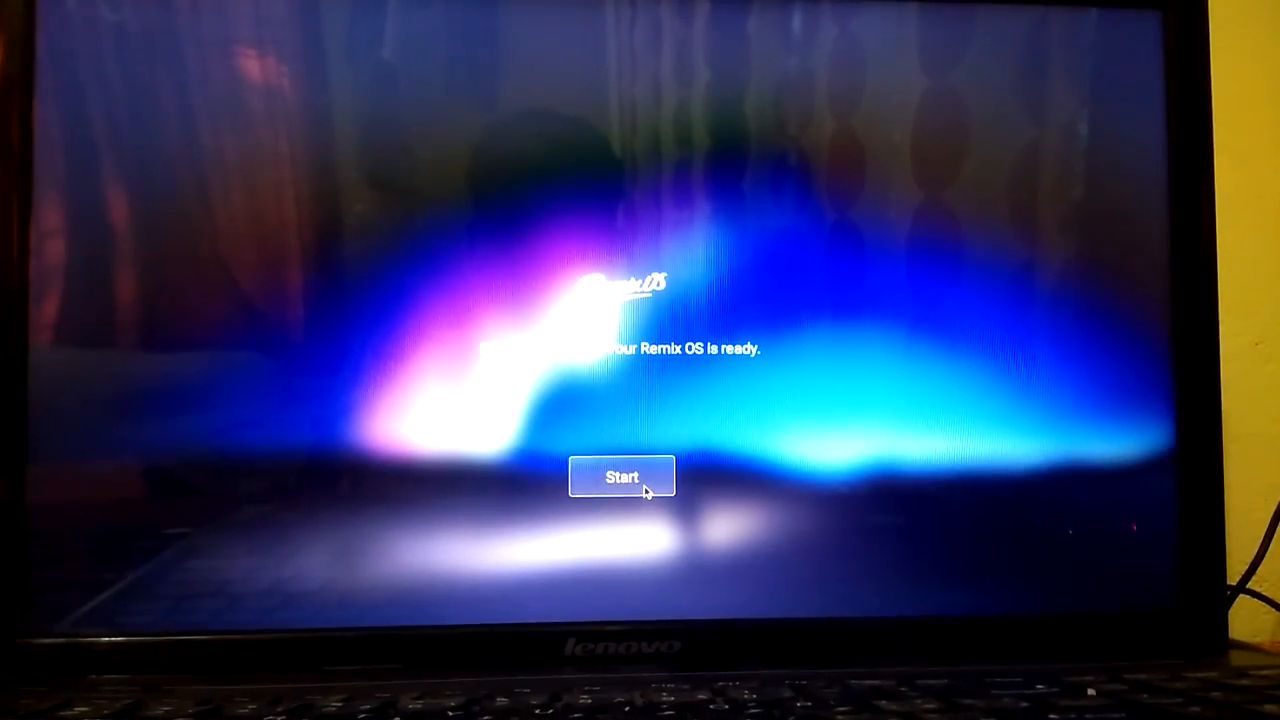
left_click(620, 476)
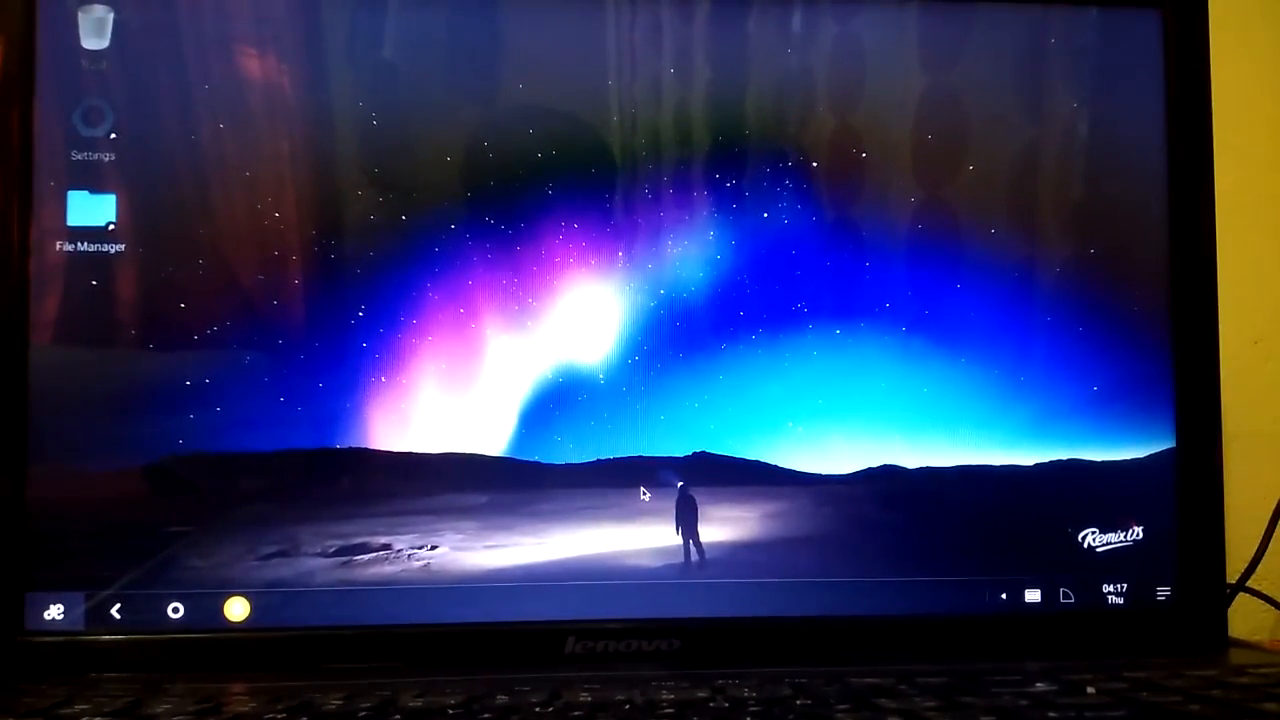